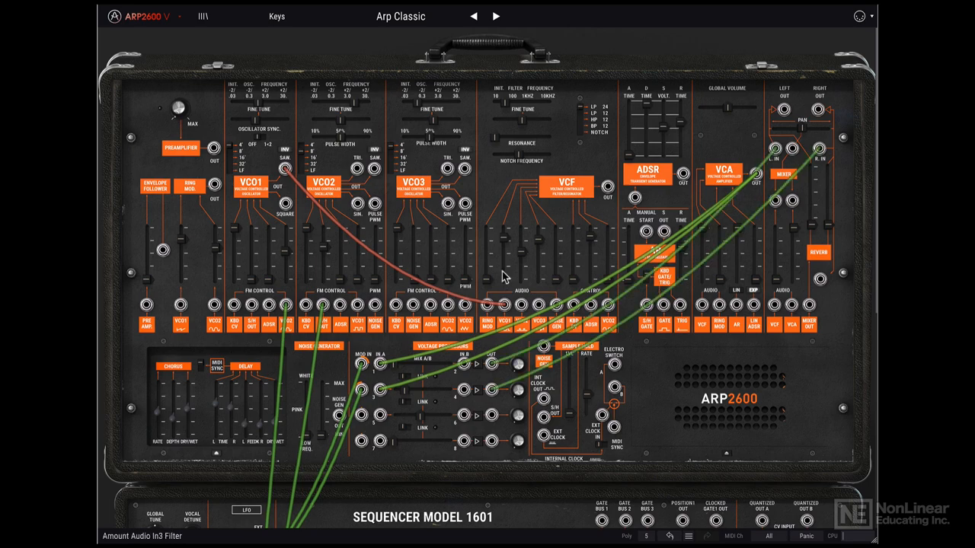
- Bring up the preset browser listing the Keys presets
scroll("down", 3)
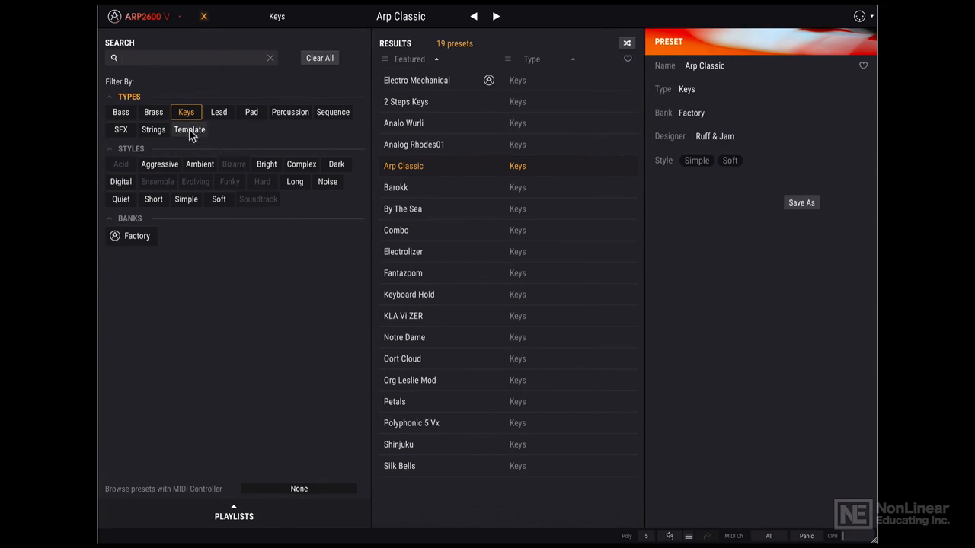
- Filter to Template presets and load the '1 Osc Square' preset
left_click(188, 130)
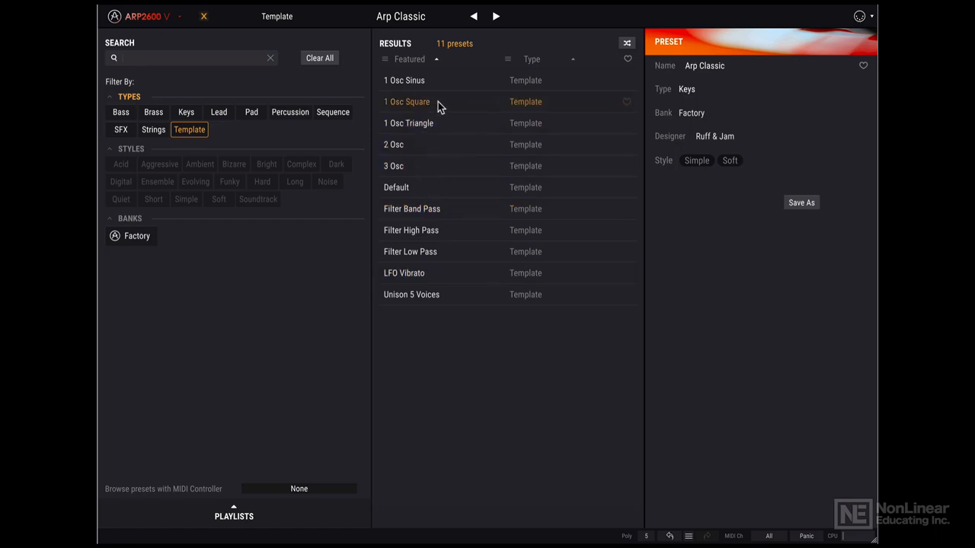
double_click(406, 100)
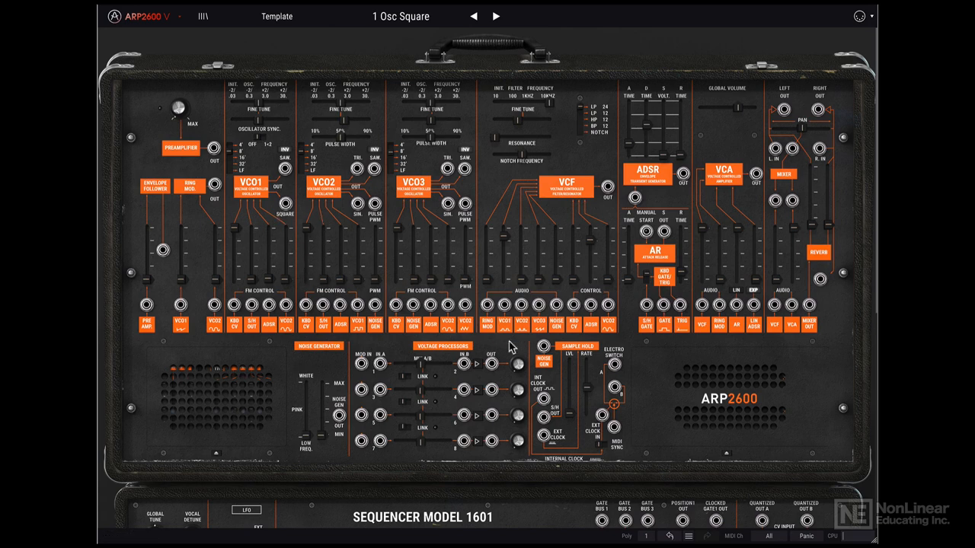
mouse_move(192, 183)
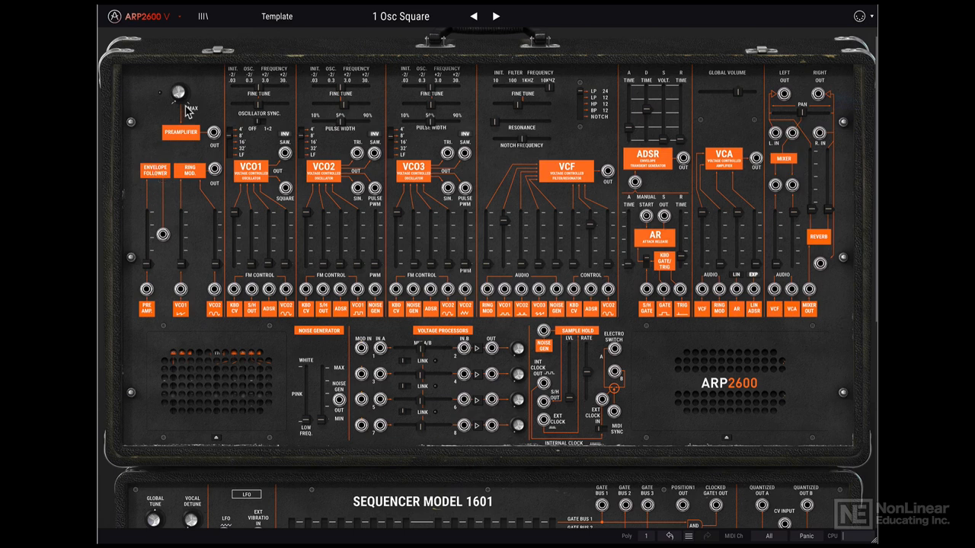
mouse_move(171, 119)
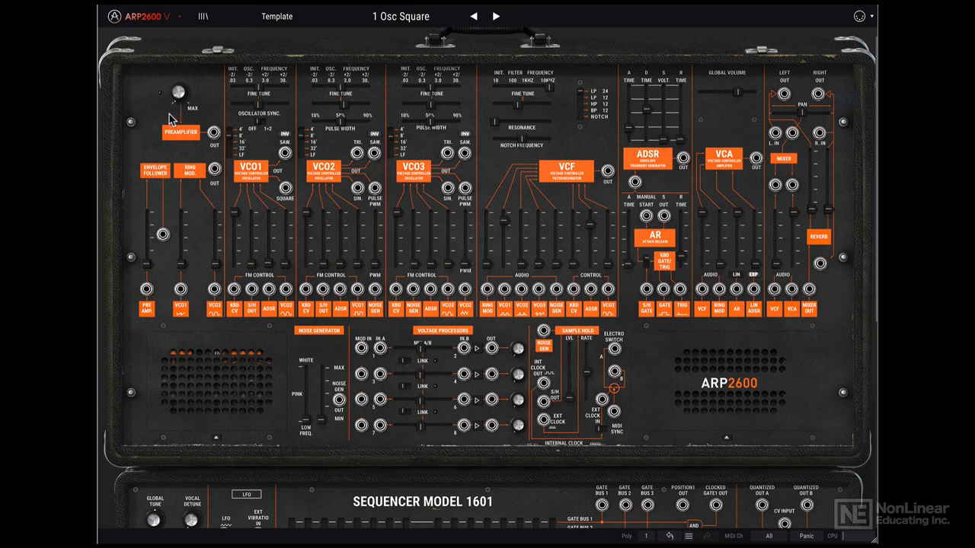
mouse_move(440, 222)
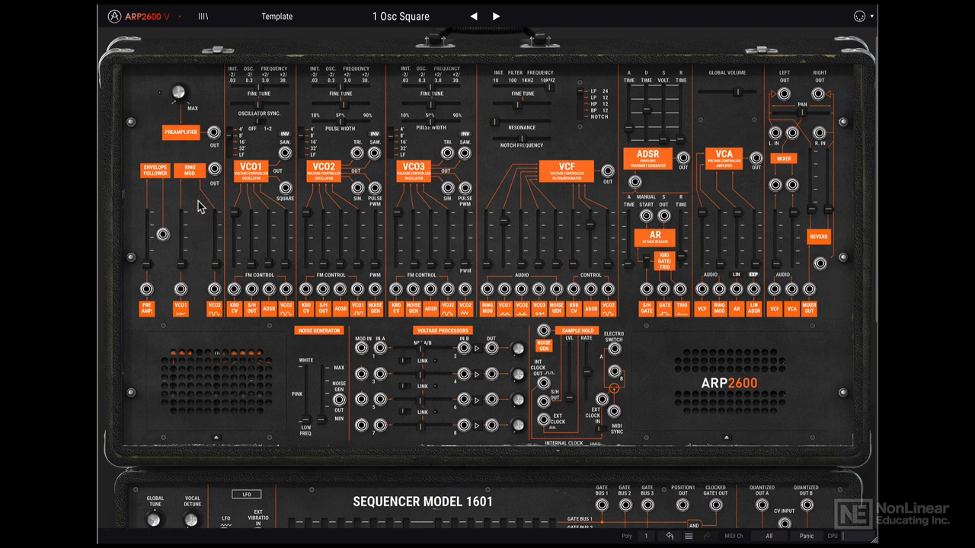
mouse_move(213, 249)
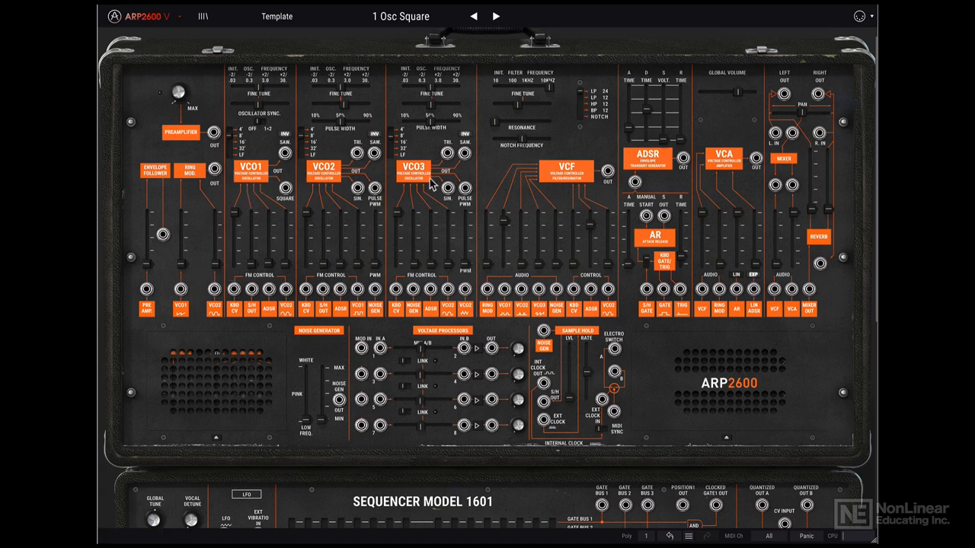
mouse_move(266, 191)
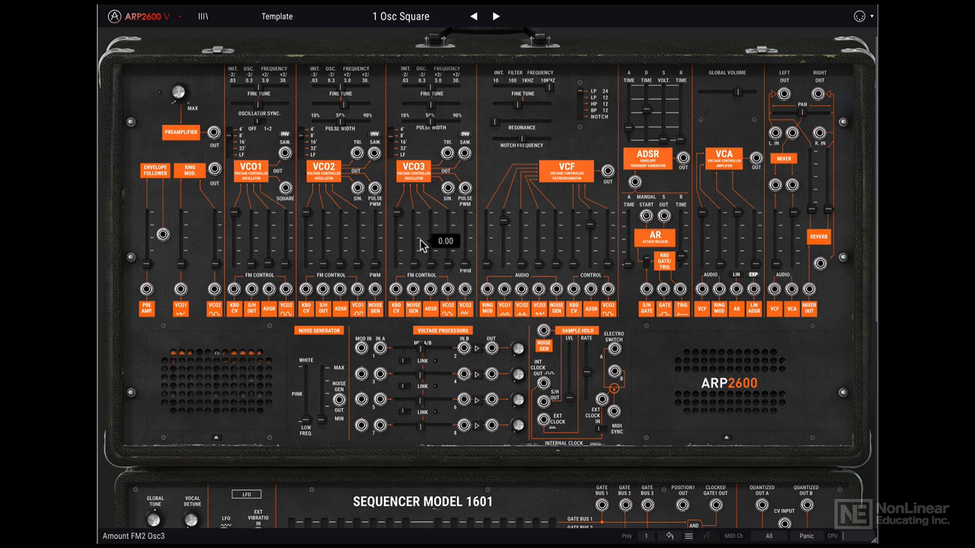
mouse_move(366, 180)
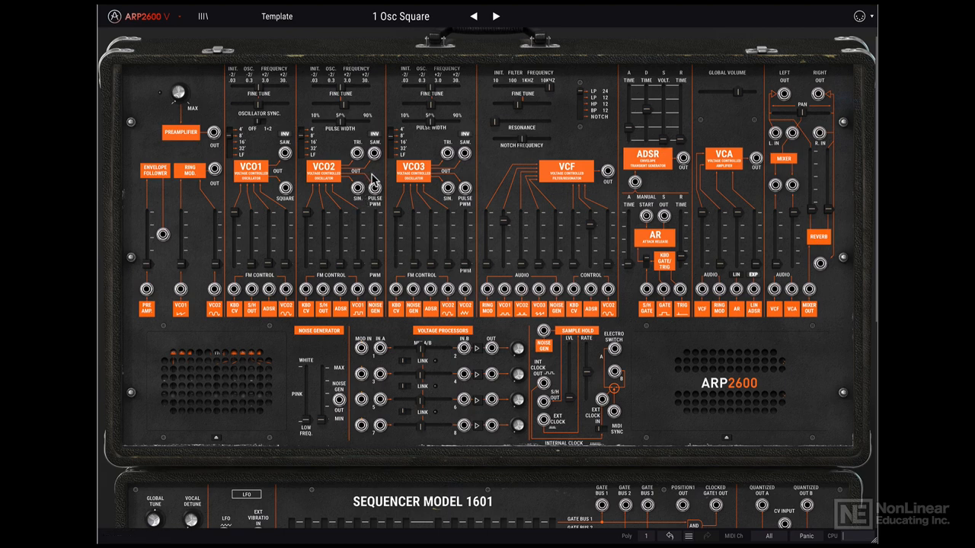
mouse_move(585, 195)
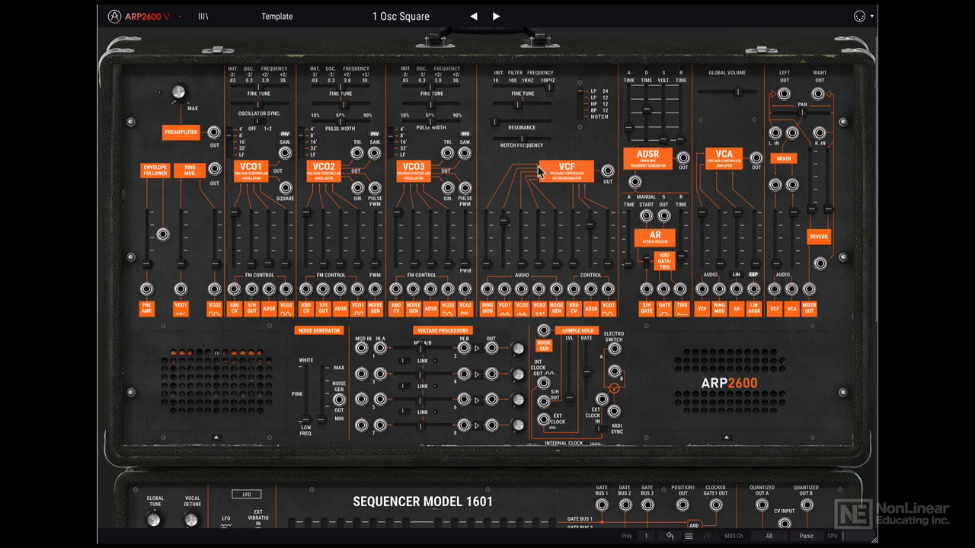
mouse_move(543, 181)
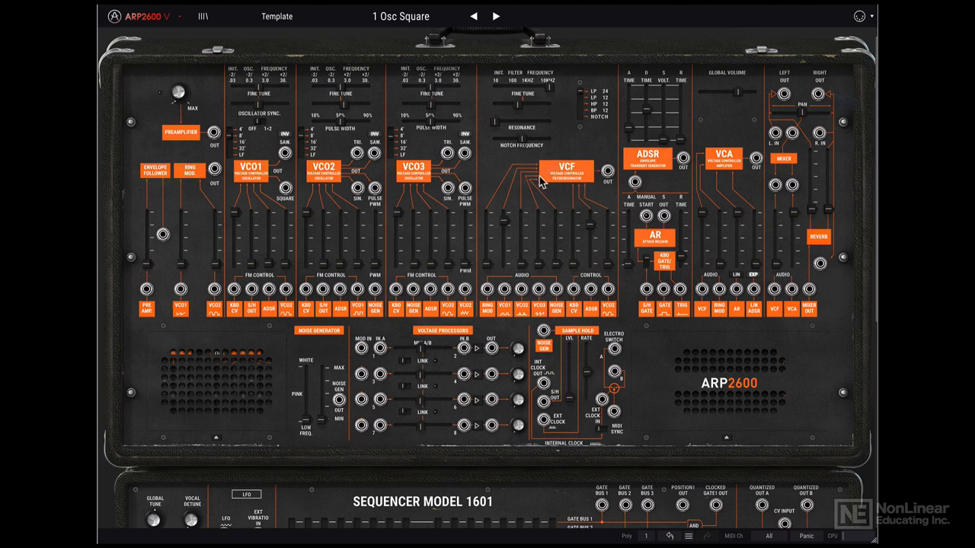
mouse_move(586, 135)
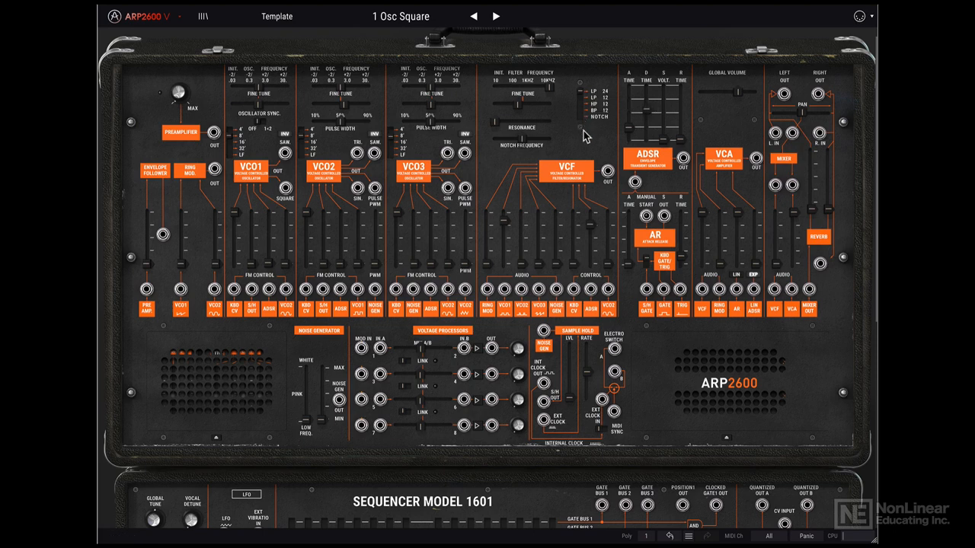
mouse_move(640, 153)
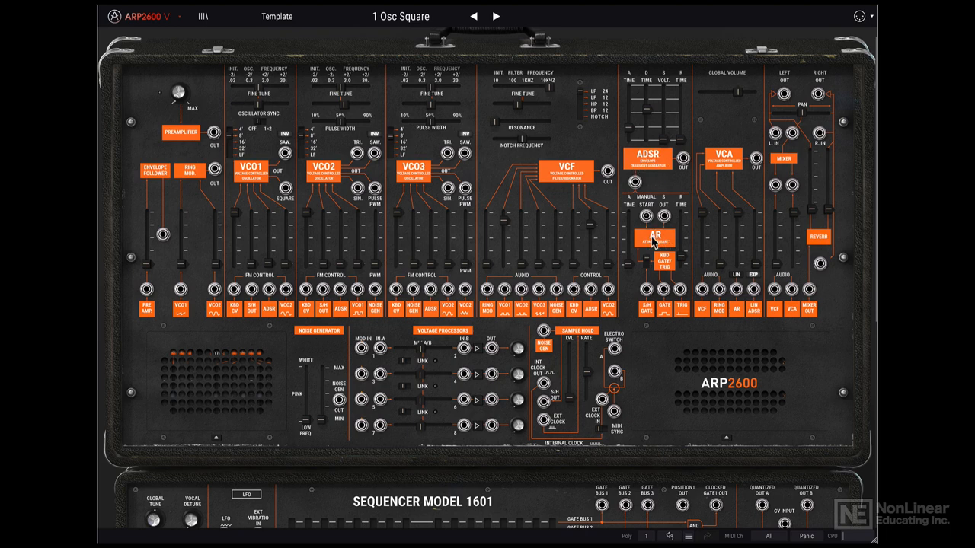
mouse_move(684, 205)
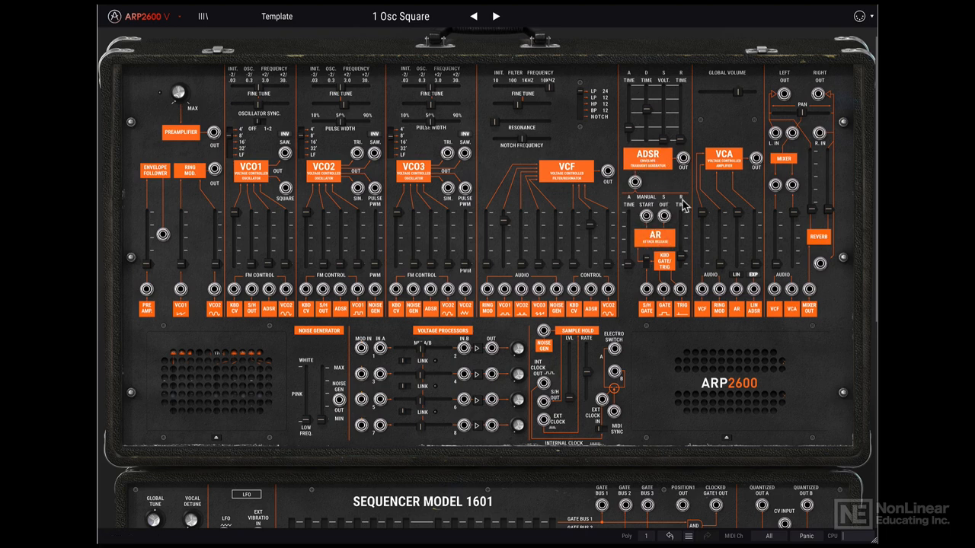
mouse_move(631, 213)
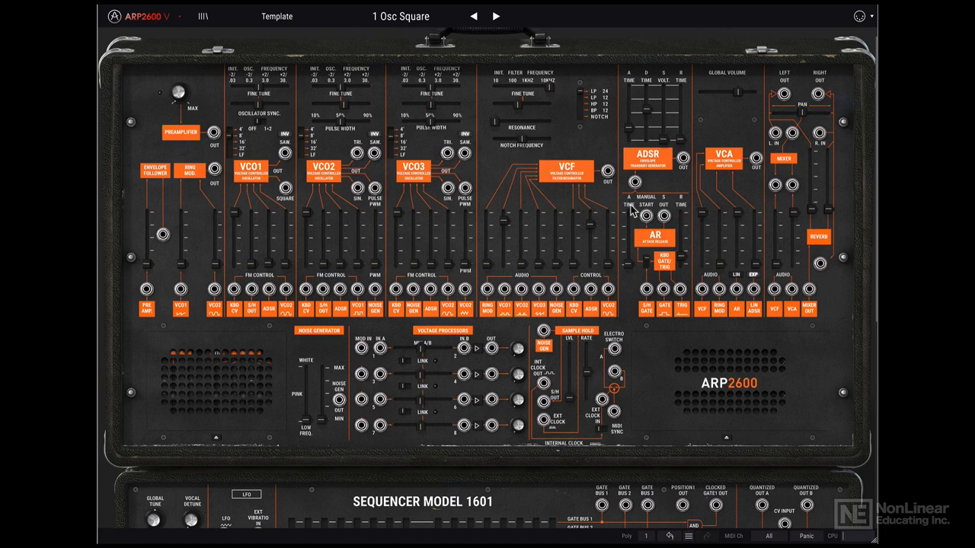
mouse_move(658, 265)
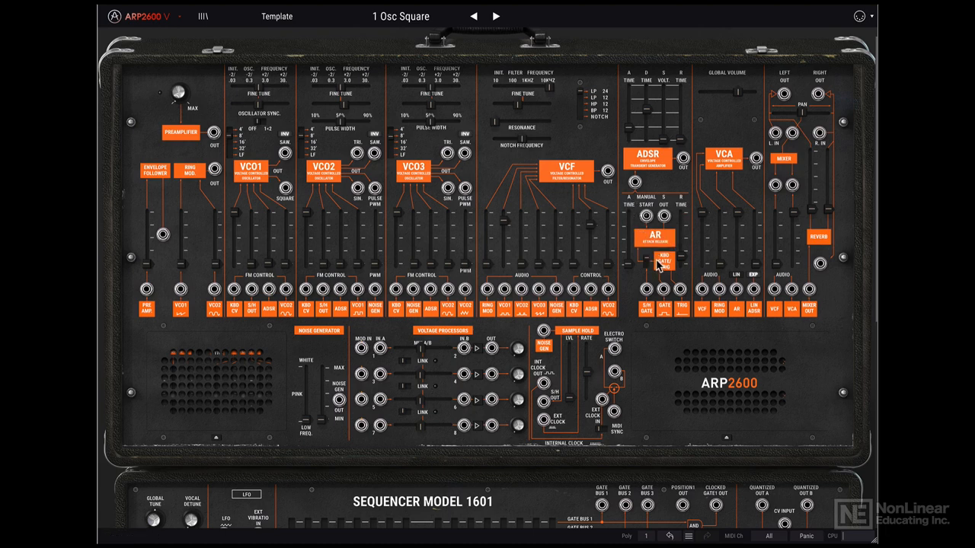
mouse_move(661, 262)
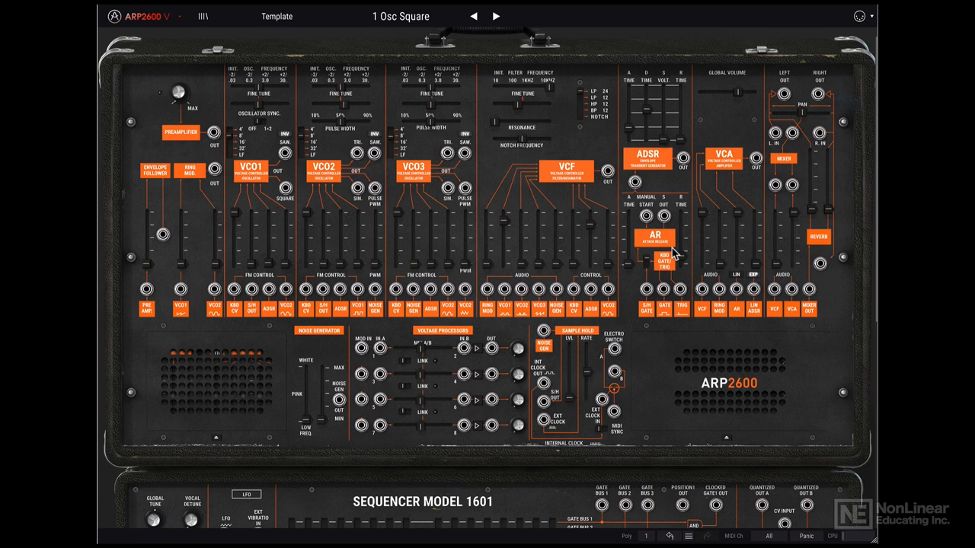
mouse_move(737, 181)
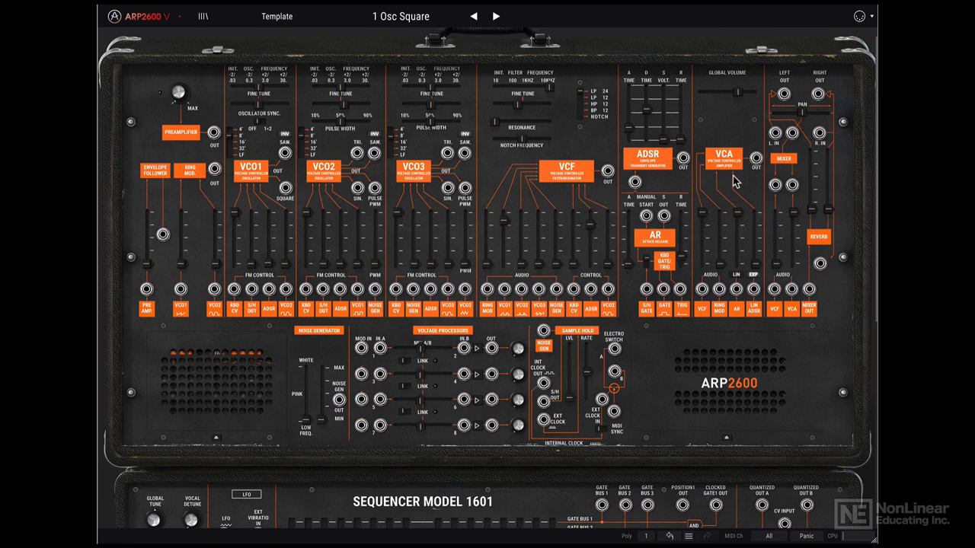
mouse_move(748, 204)
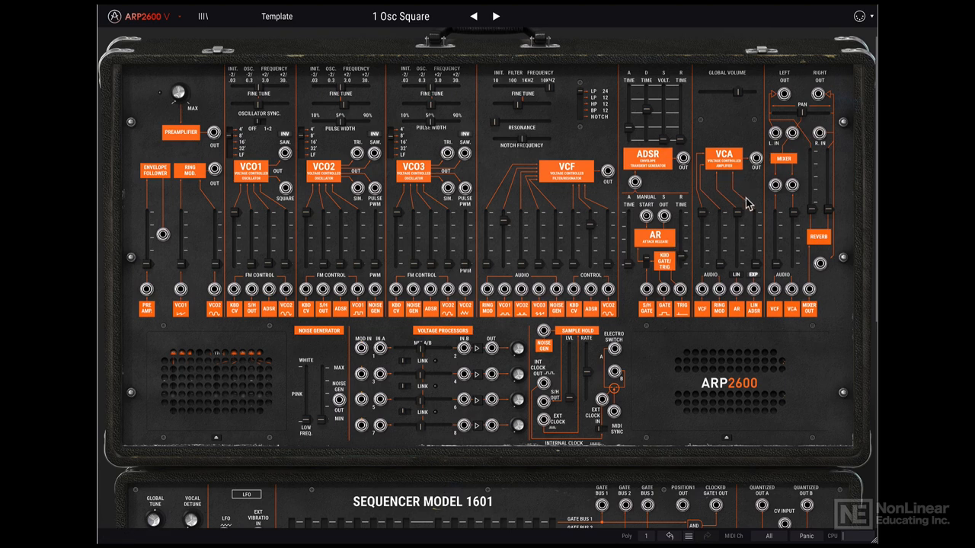
mouse_move(744, 171)
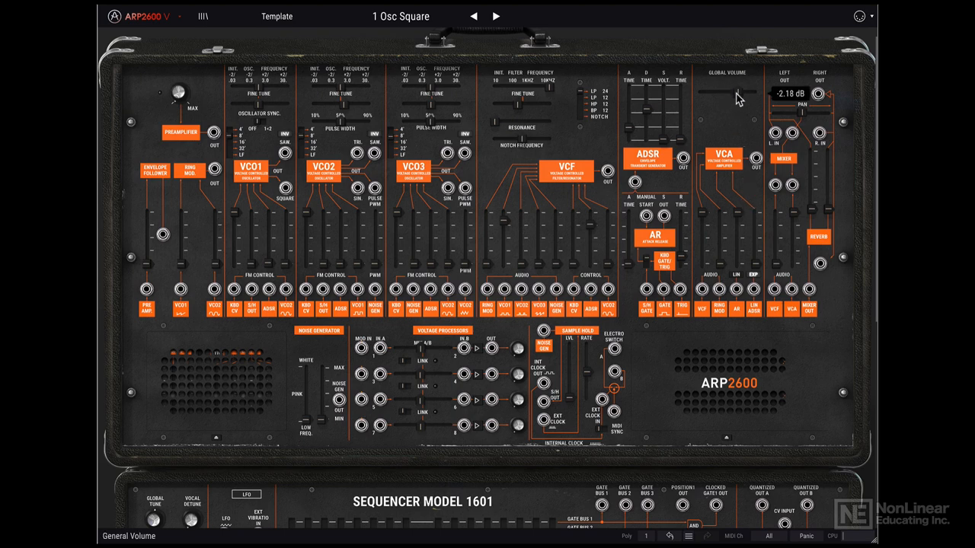
mouse_move(739, 98)
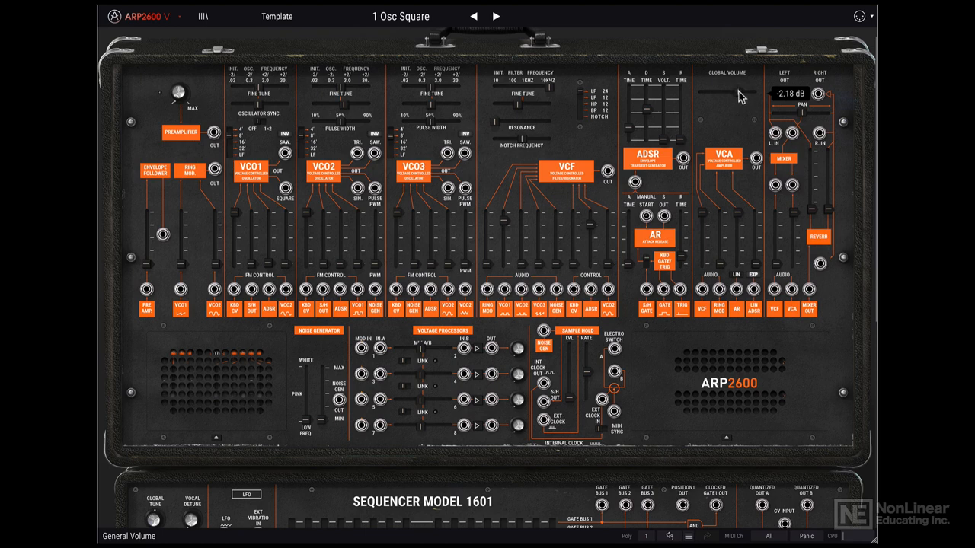
mouse_move(737, 114)
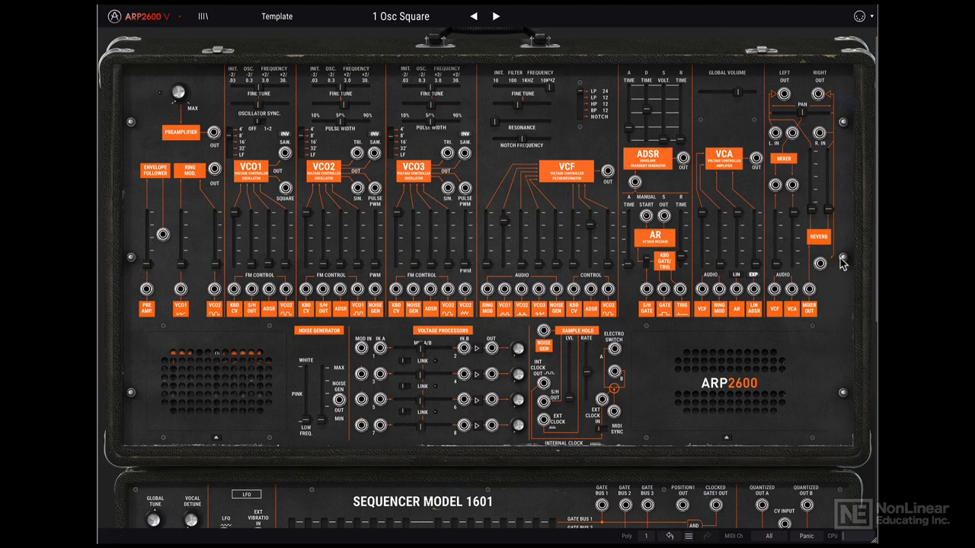
mouse_move(810, 190)
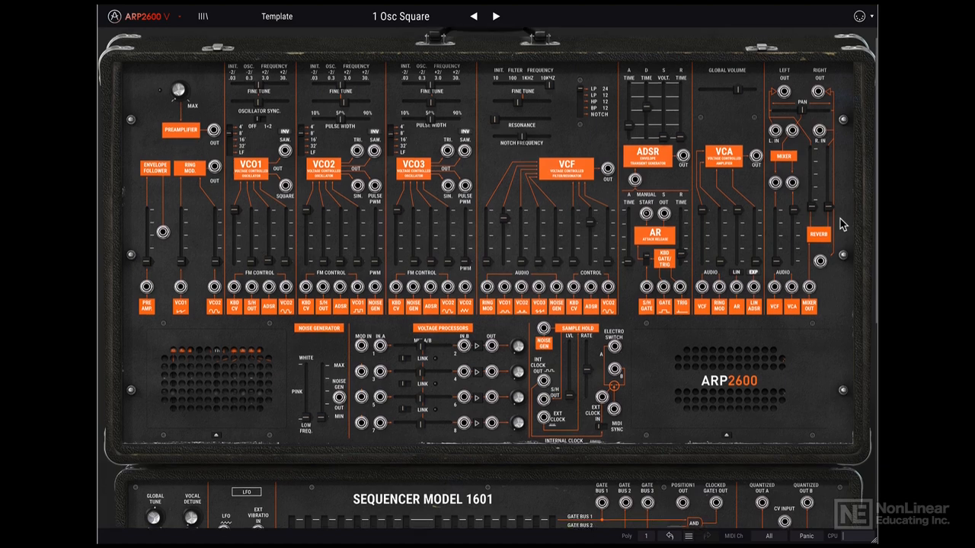
scroll("down", 3)
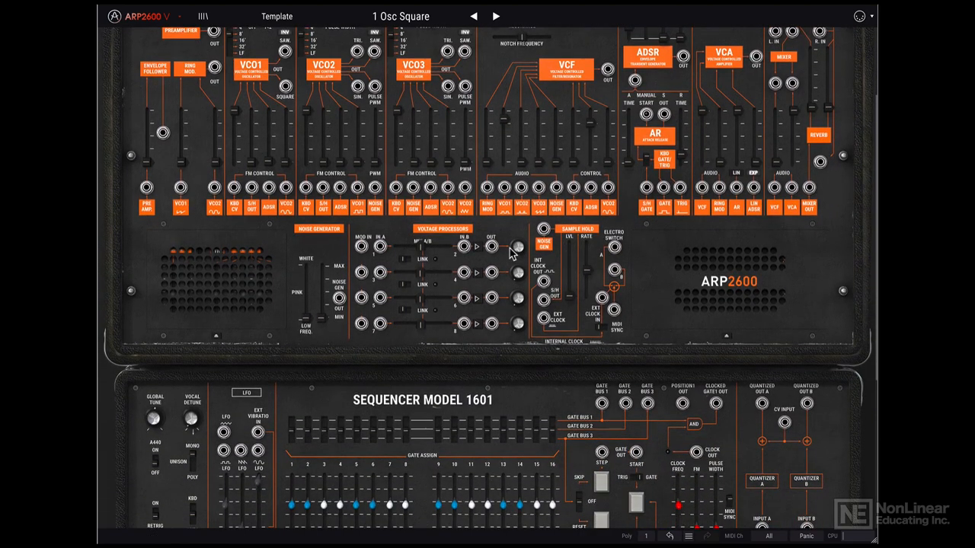
mouse_move(334, 275)
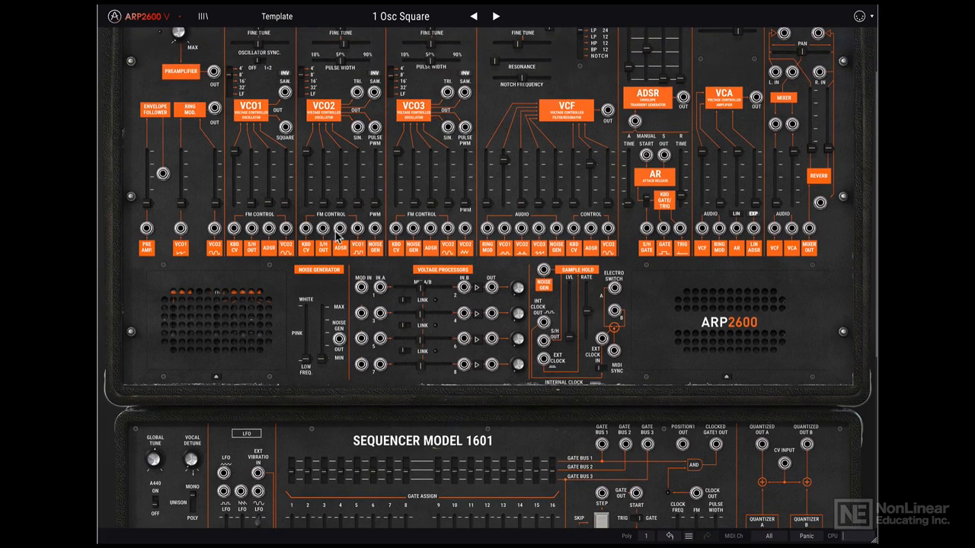
scroll("down", 3)
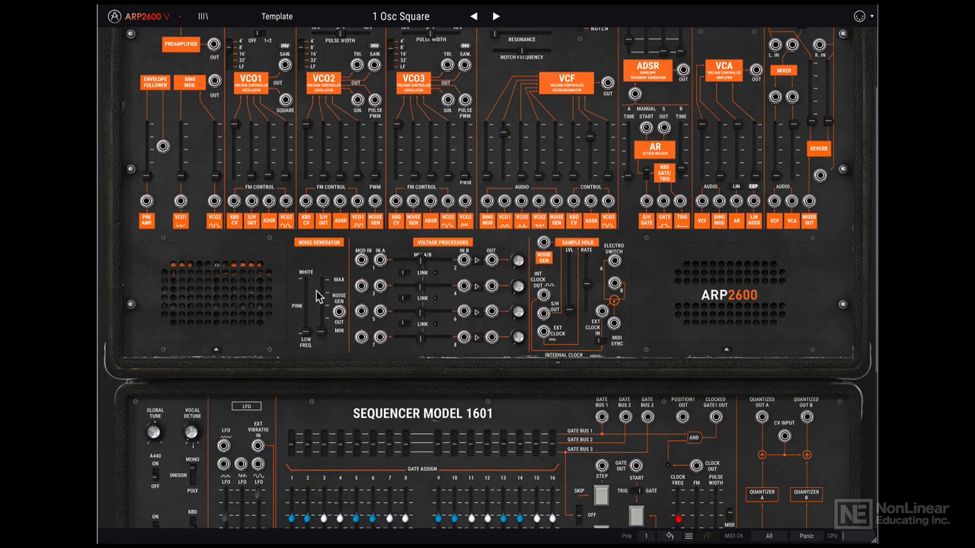
mouse_move(378, 308)
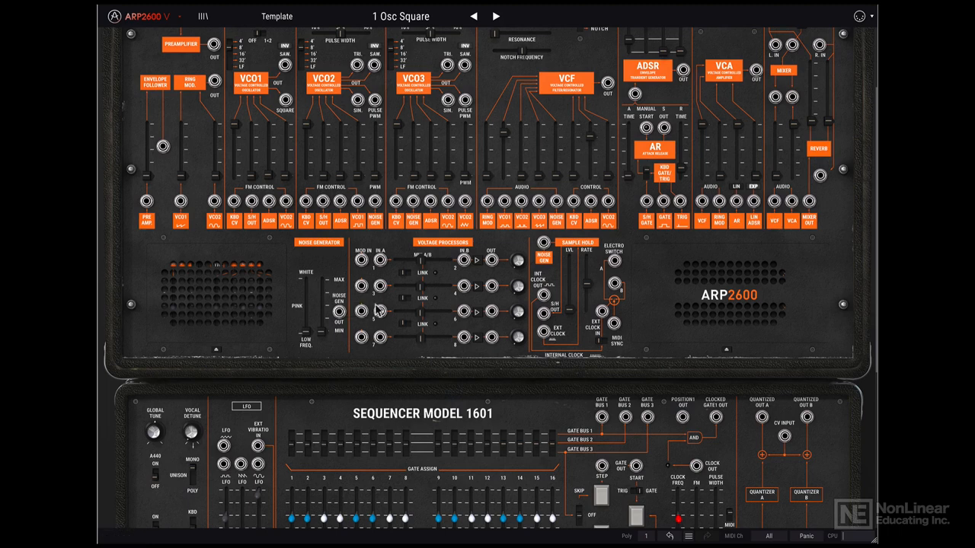
mouse_move(349, 298)
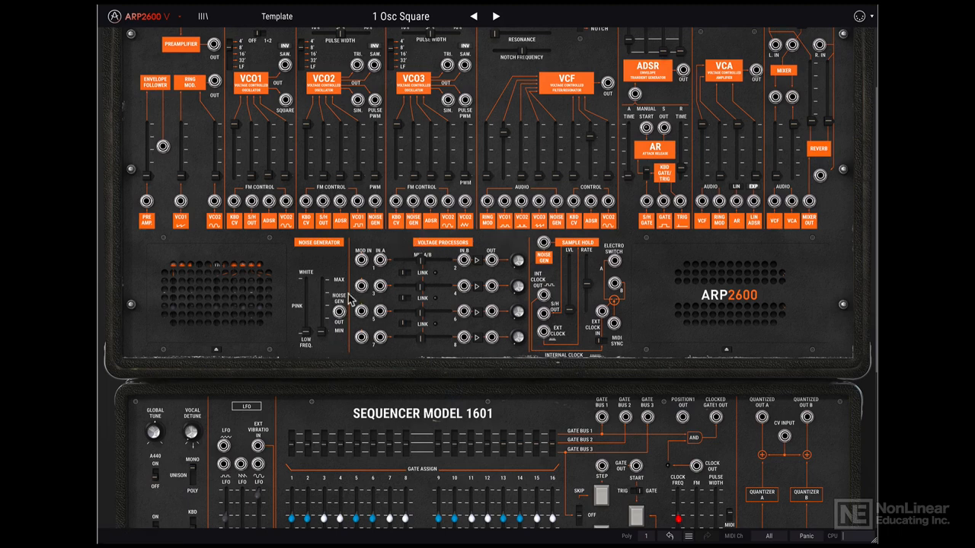
mouse_move(450, 349)
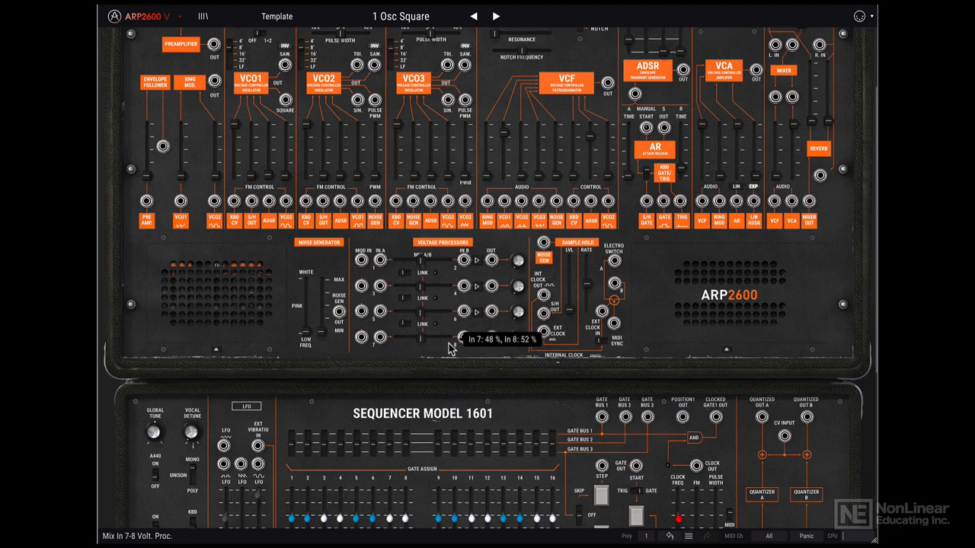
mouse_move(592, 348)
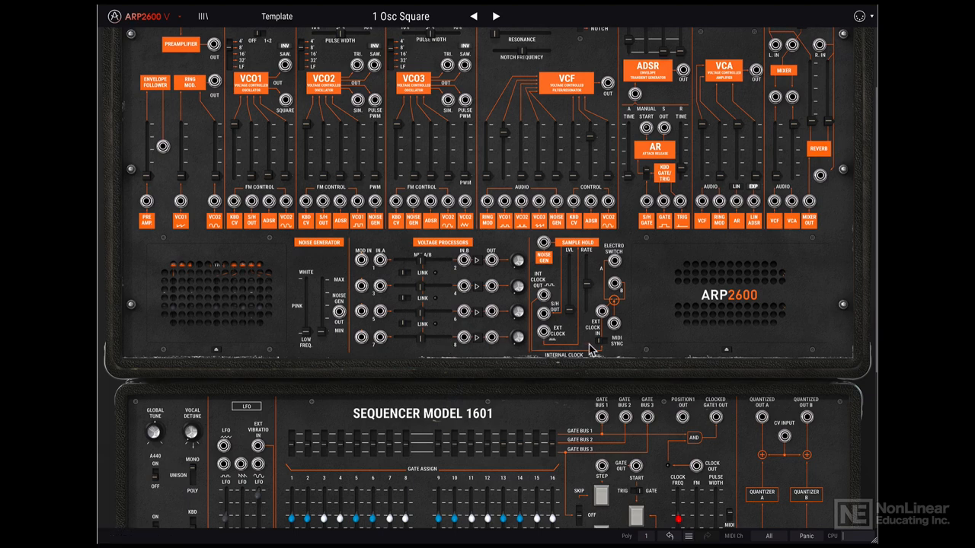
mouse_move(657, 352)
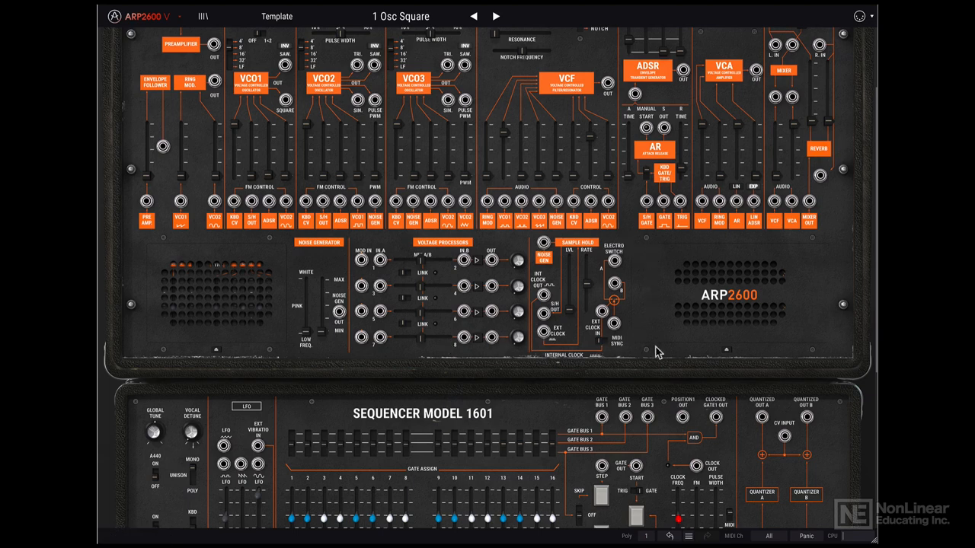
mouse_move(664, 348)
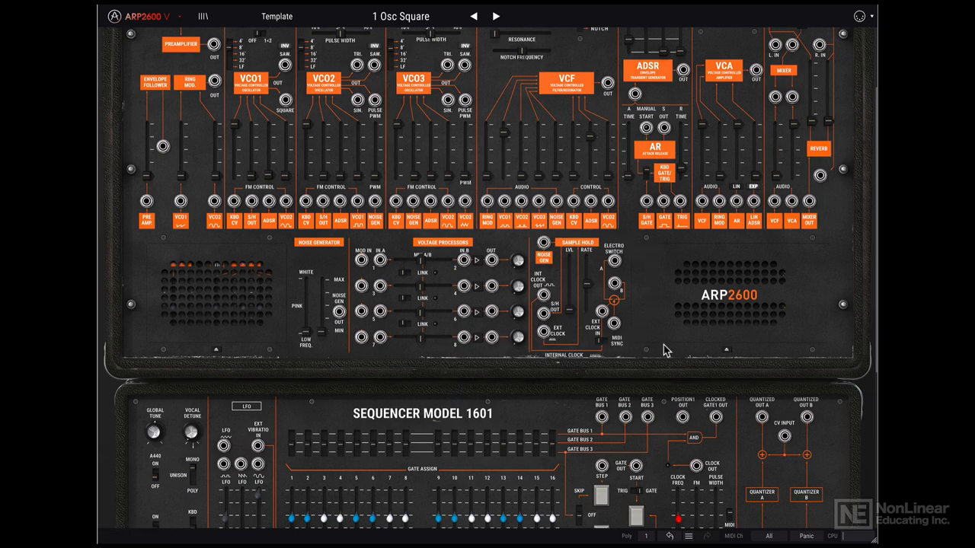
mouse_move(536, 314)
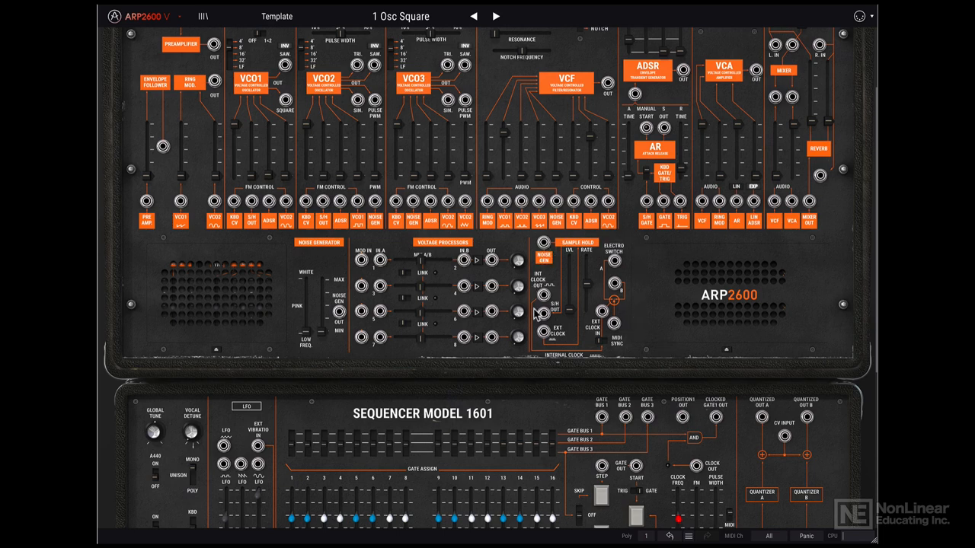
mouse_move(585, 245)
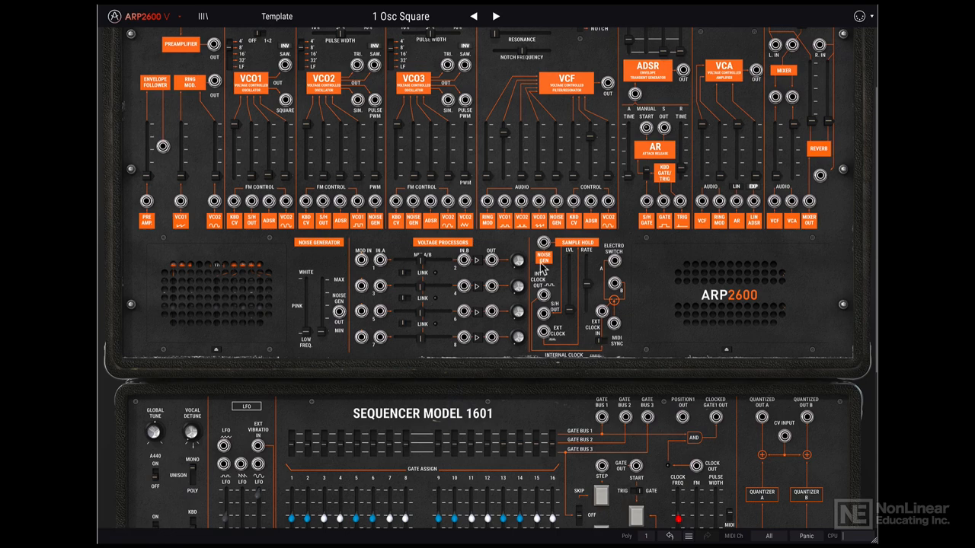
mouse_move(633, 347)
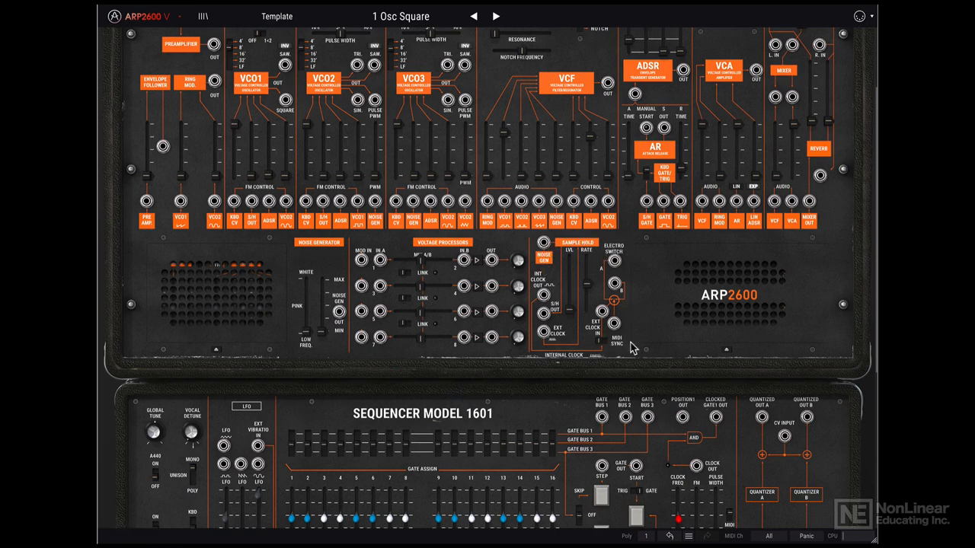
mouse_move(622, 296)
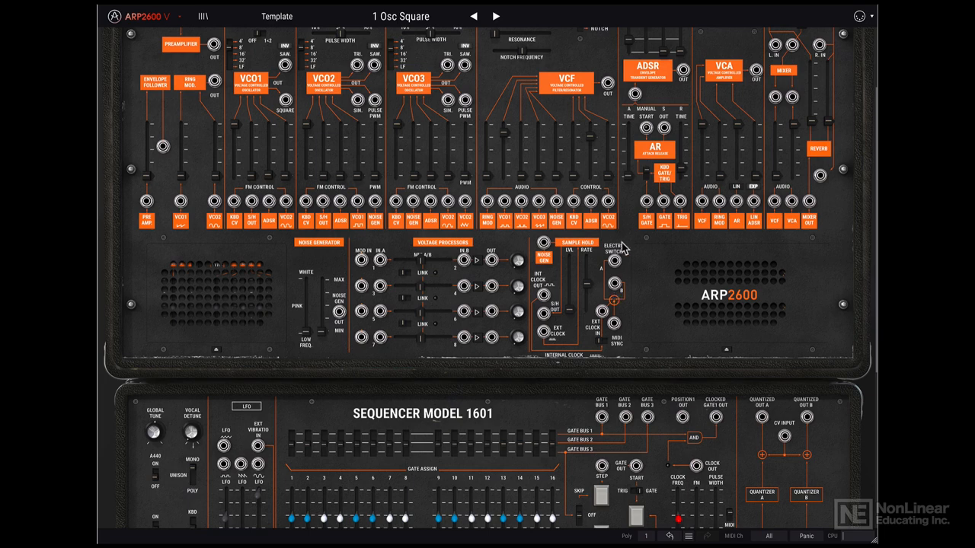
mouse_move(576, 293)
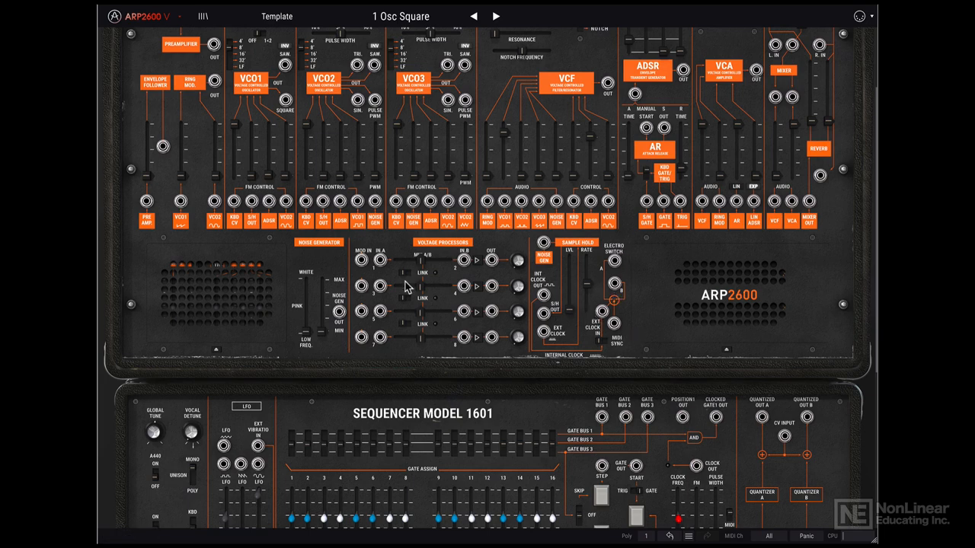
mouse_move(565, 295)
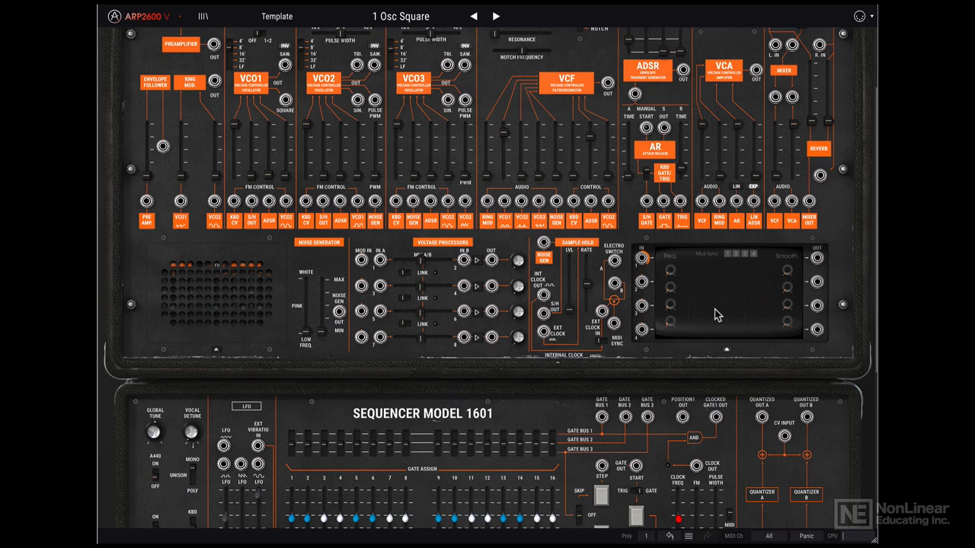
mouse_move(737, 314)
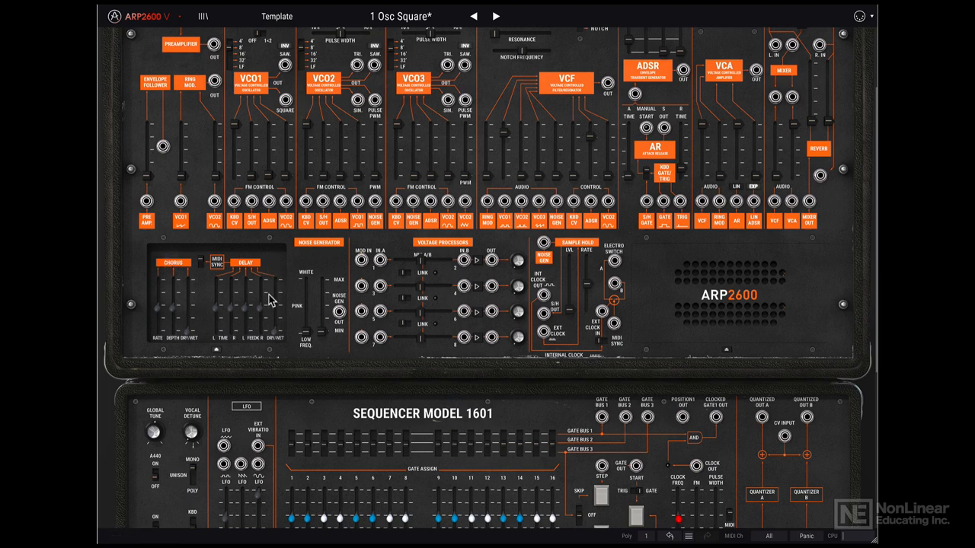
mouse_move(298, 275)
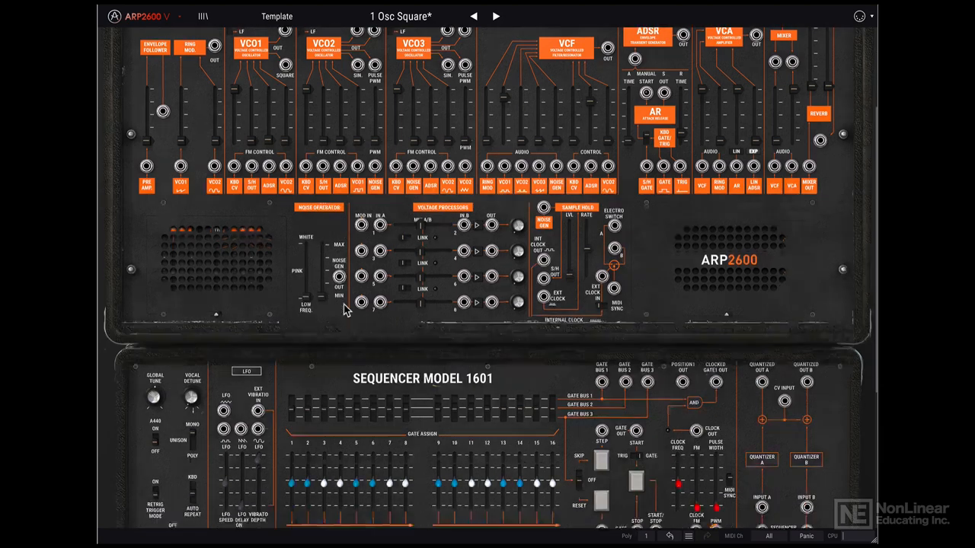
scroll("down", 3)
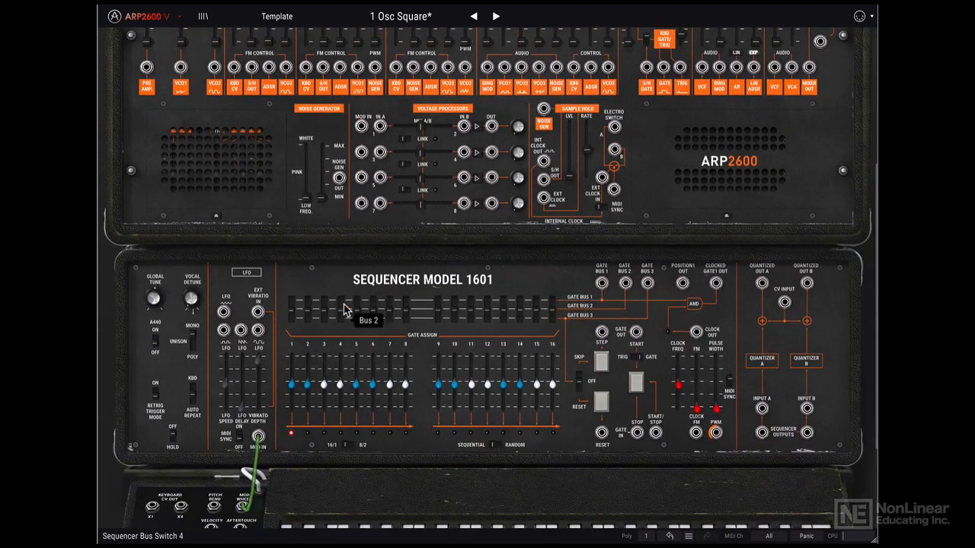
scroll("down", 3)
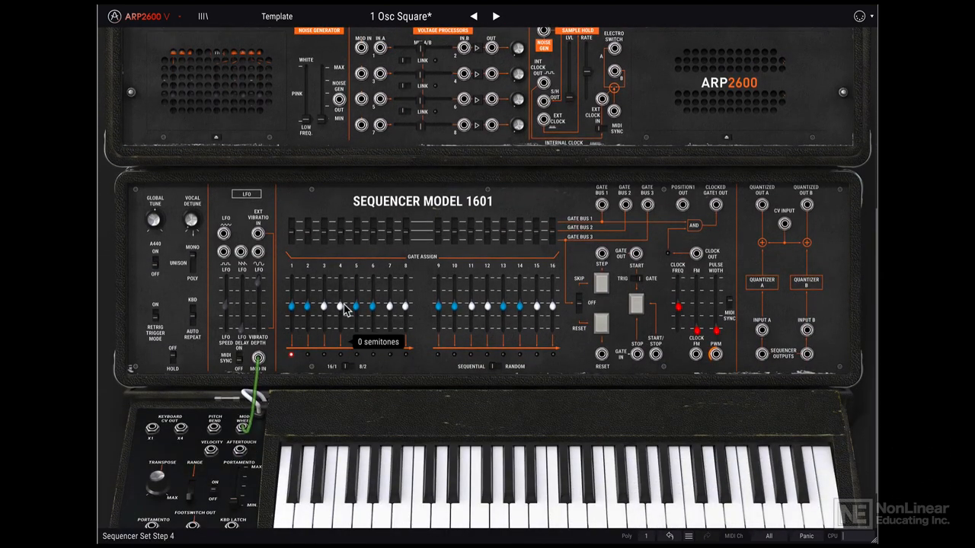
scroll("down", 3)
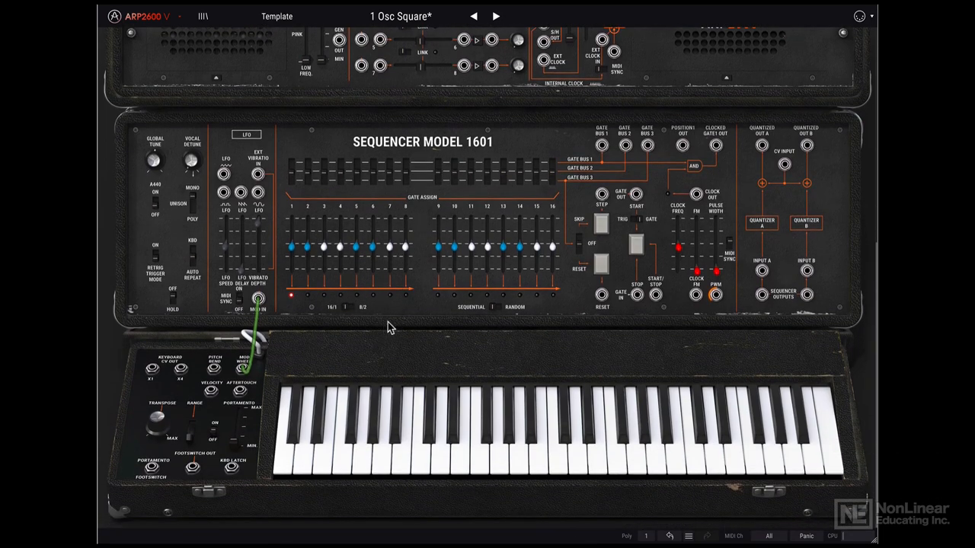
mouse_move(749, 182)
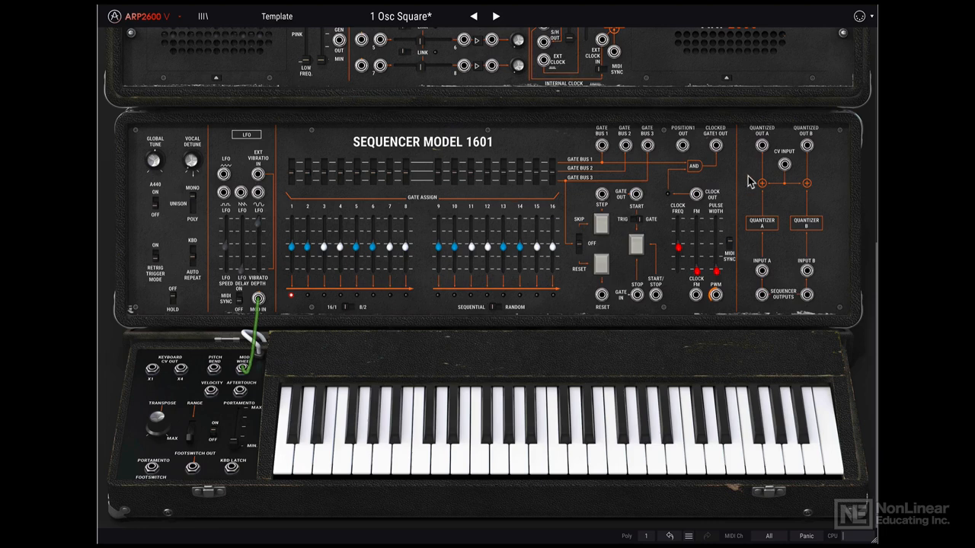
mouse_move(662, 226)
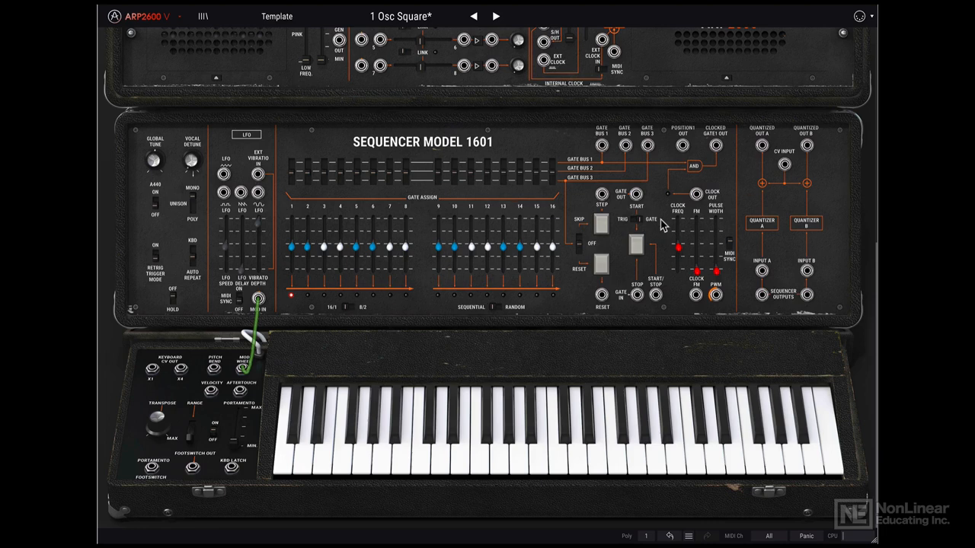
mouse_move(472, 198)
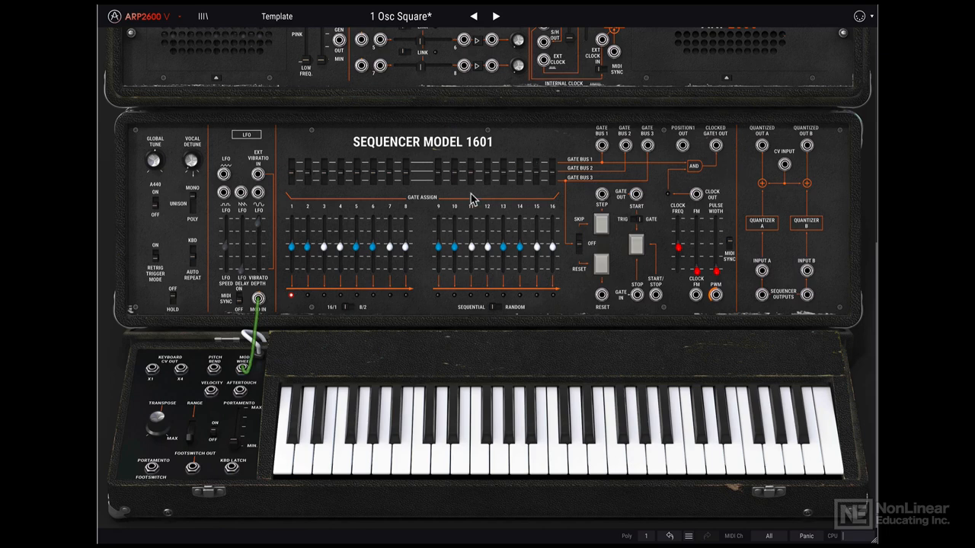
mouse_move(743, 272)
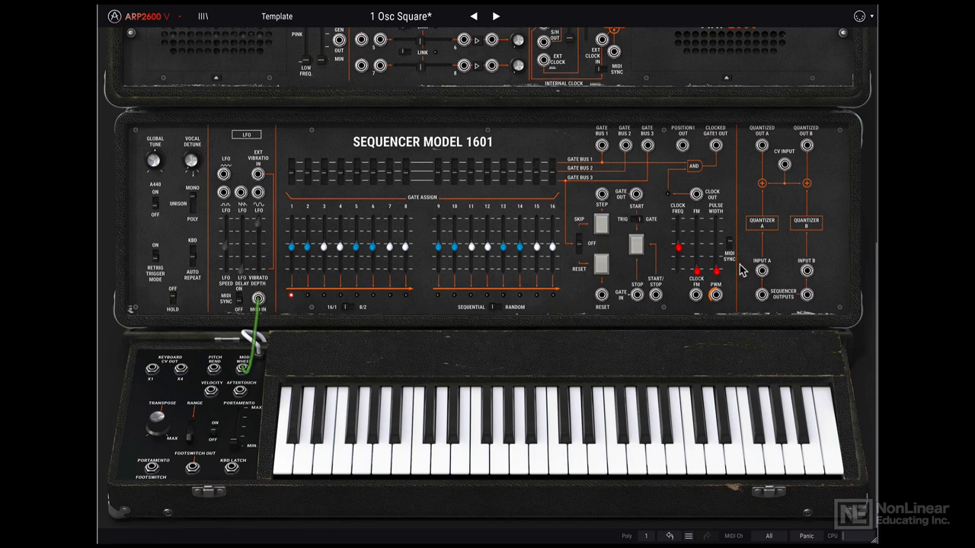
mouse_move(271, 221)
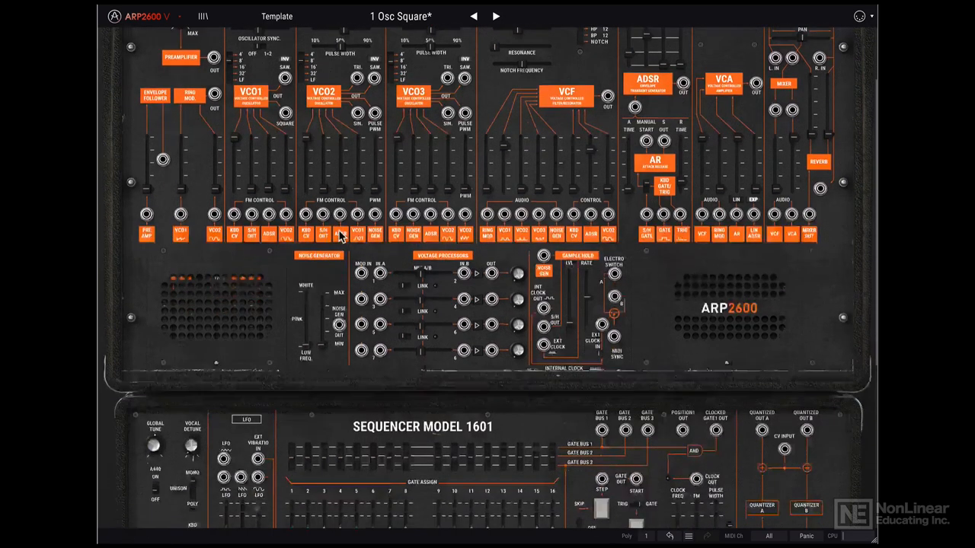
scroll("down", 3)
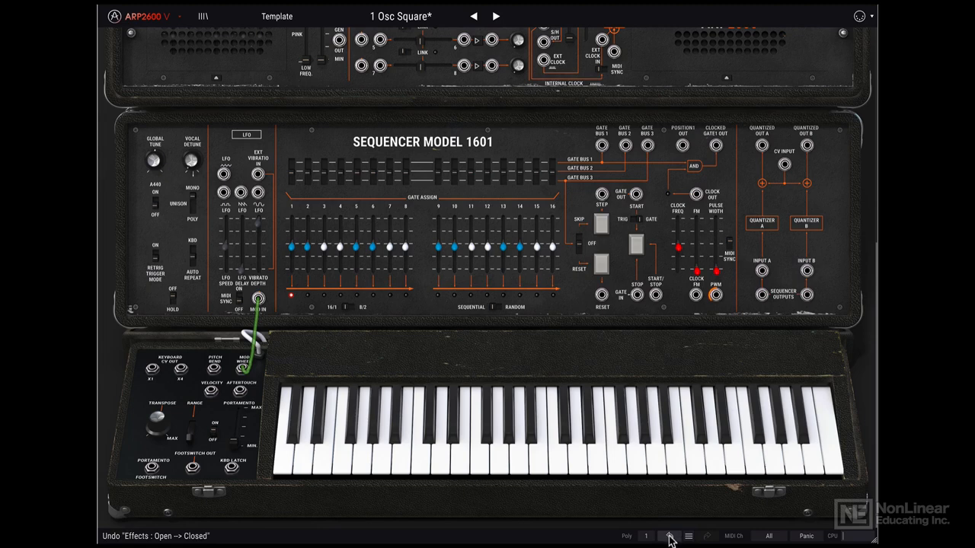
mouse_move(659, 445)
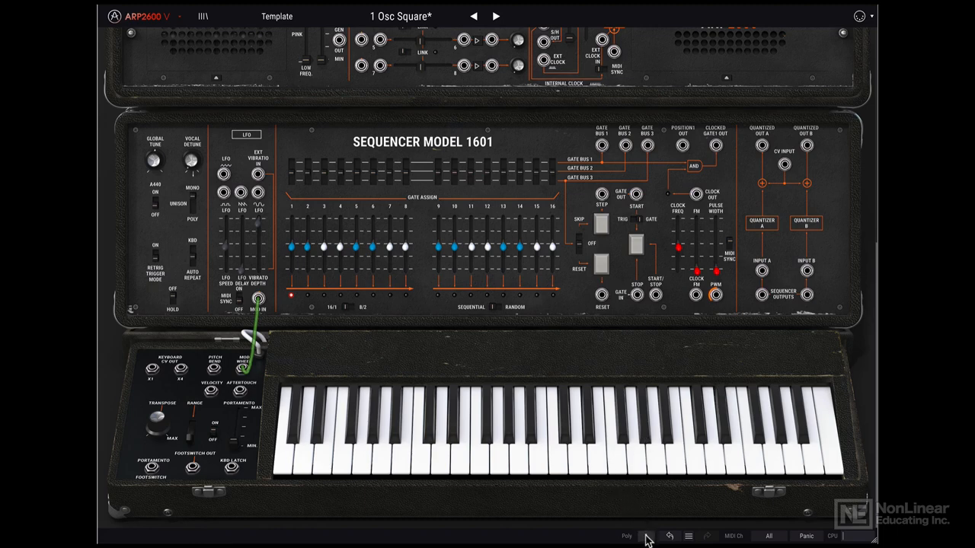
left_click(627, 536)
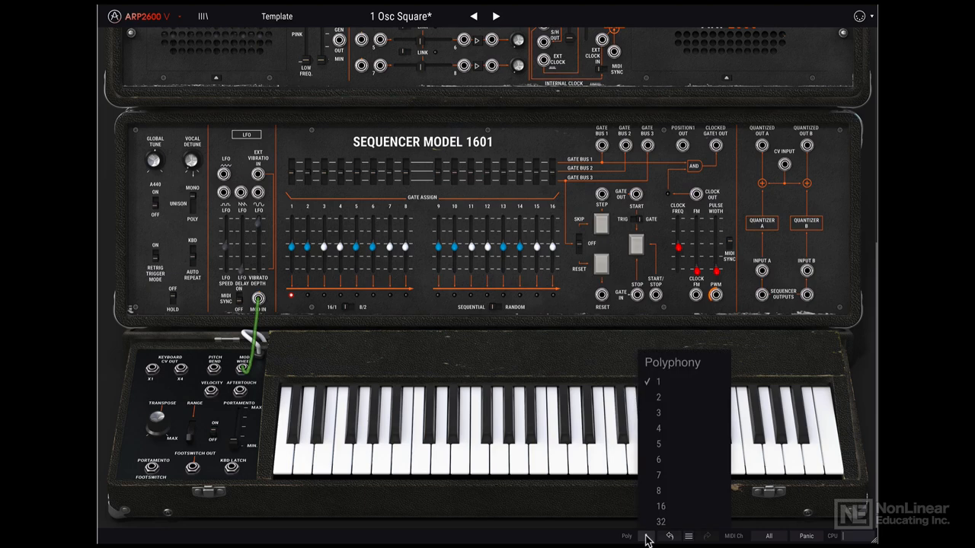
mouse_move(680, 521)
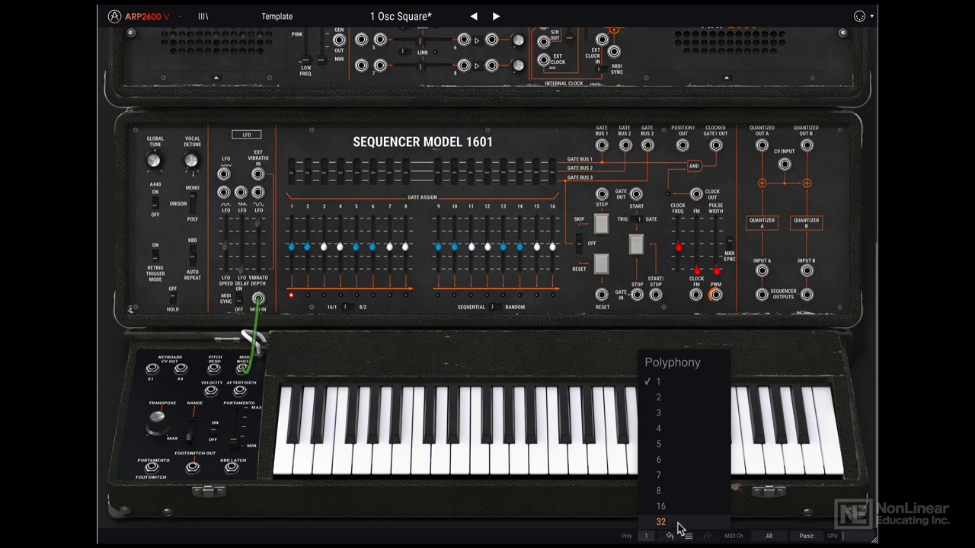
mouse_move(677, 491)
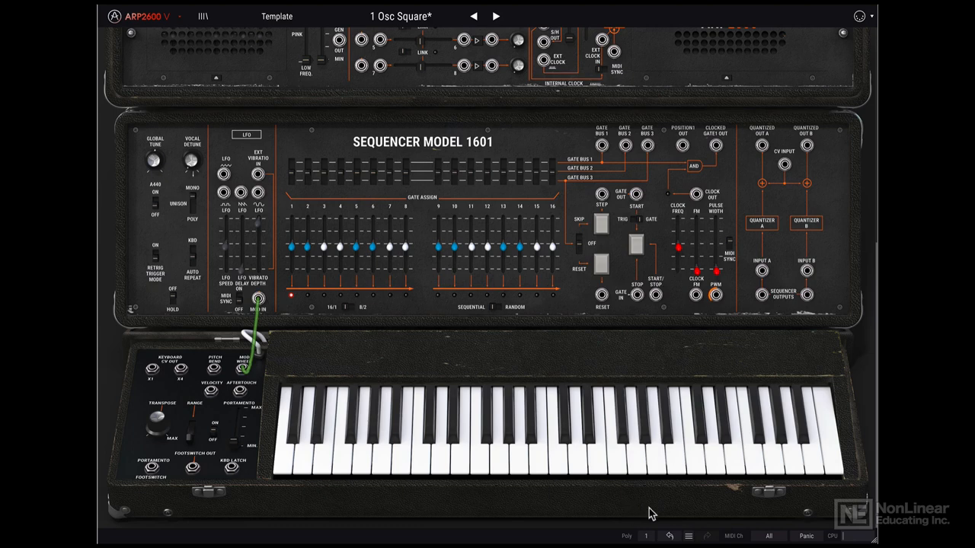
mouse_move(642, 511)
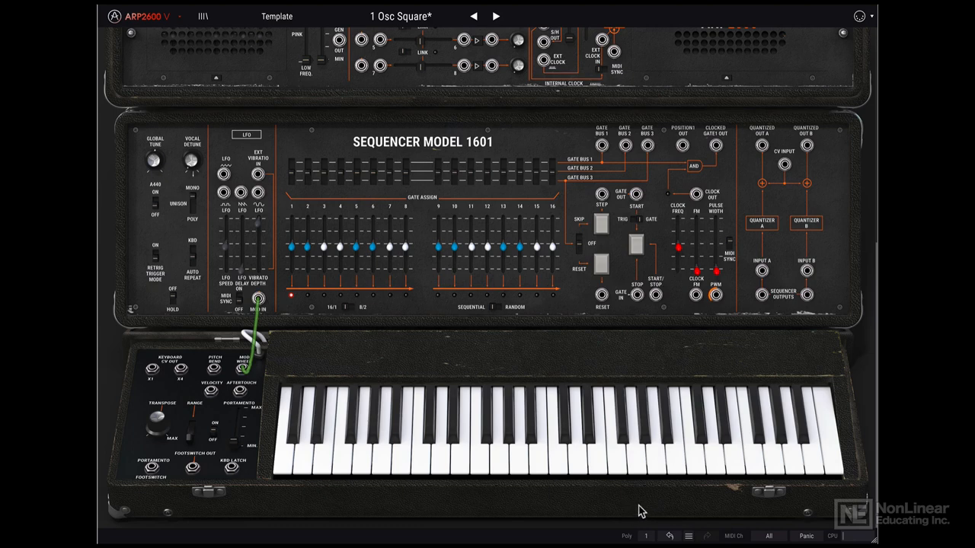